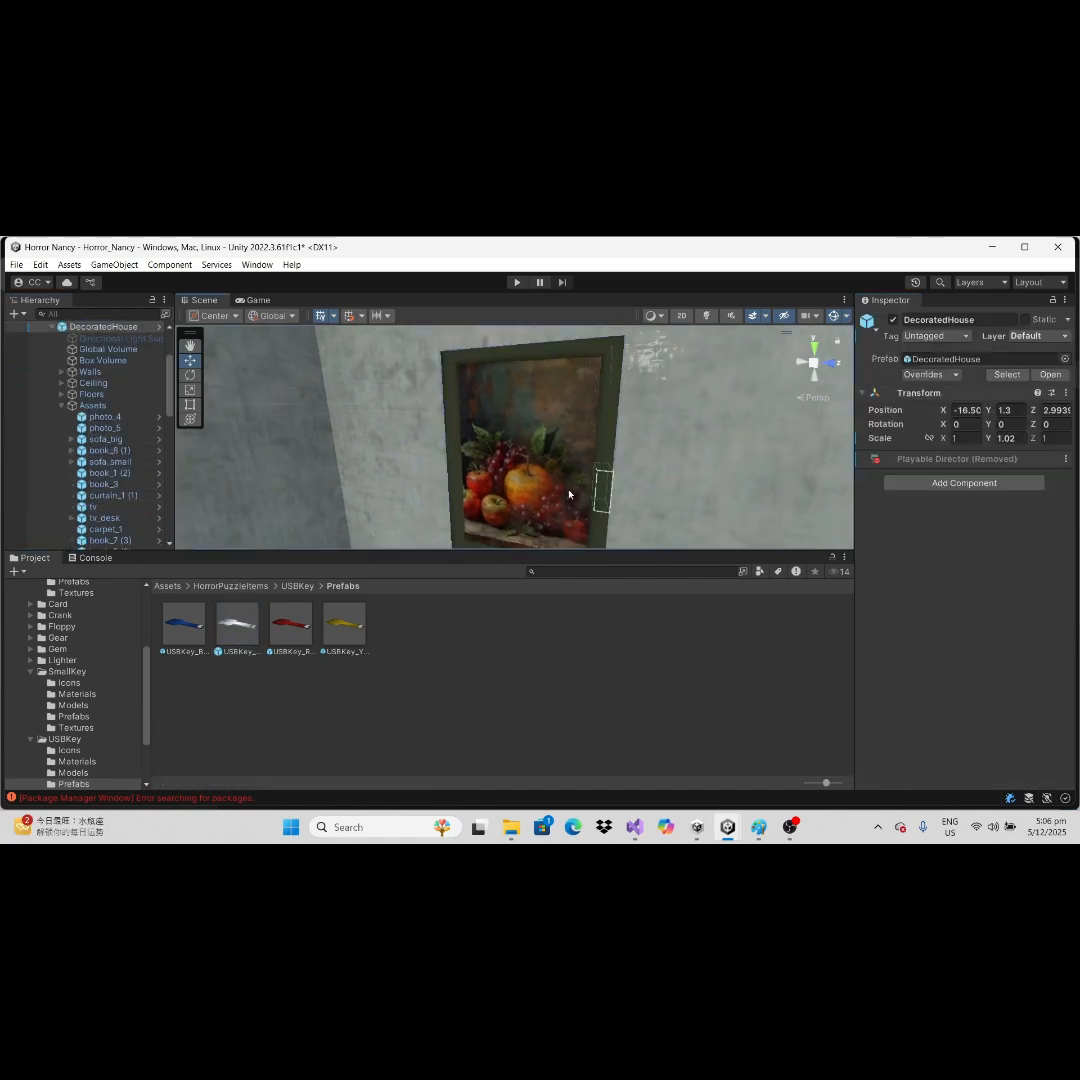
Place USBKey_Metal on the painting's back and start a prefab from it in Prefabs
click(90, 542)
text(USB_K)
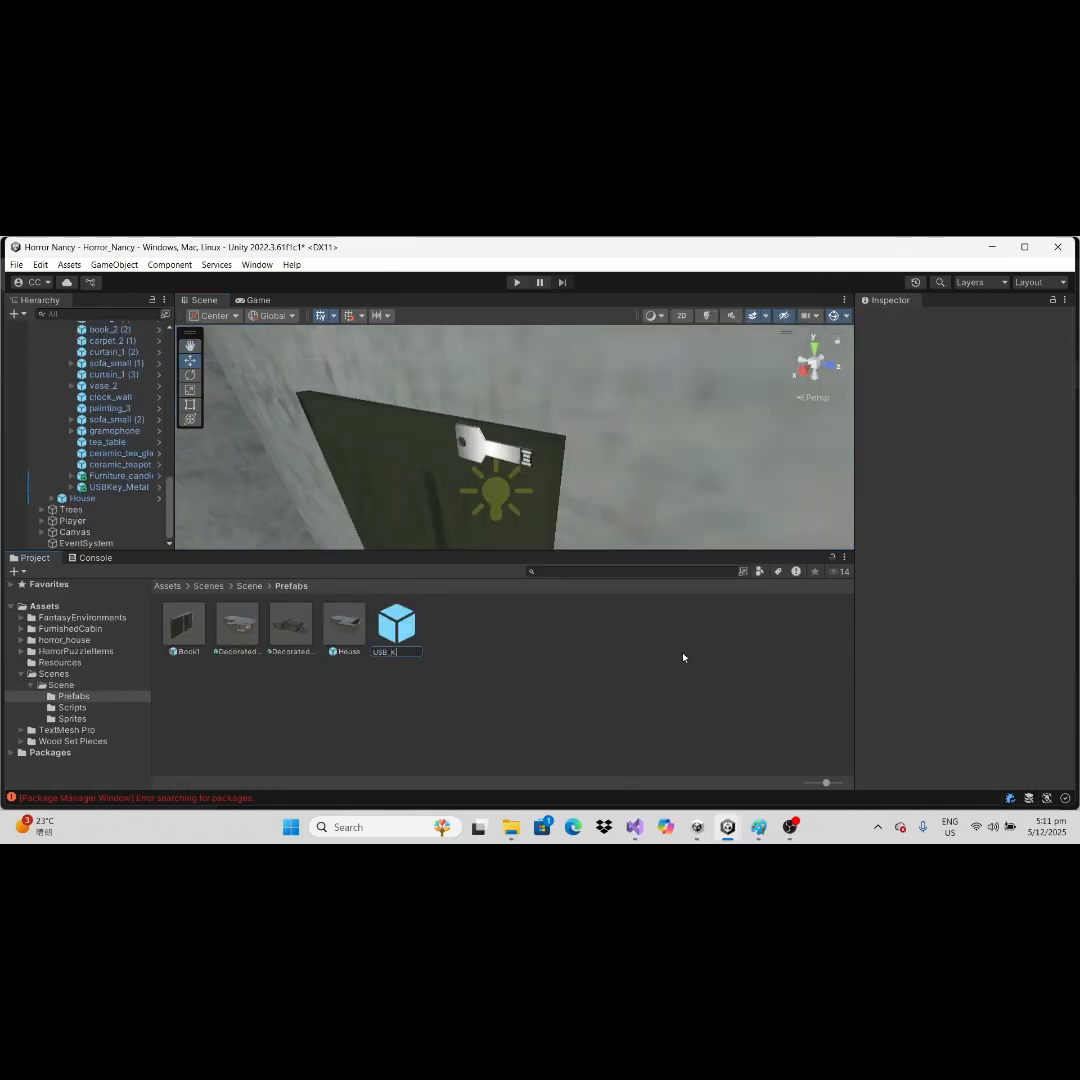
Confirm the new prefab's name as USB_Key
click(396, 625)
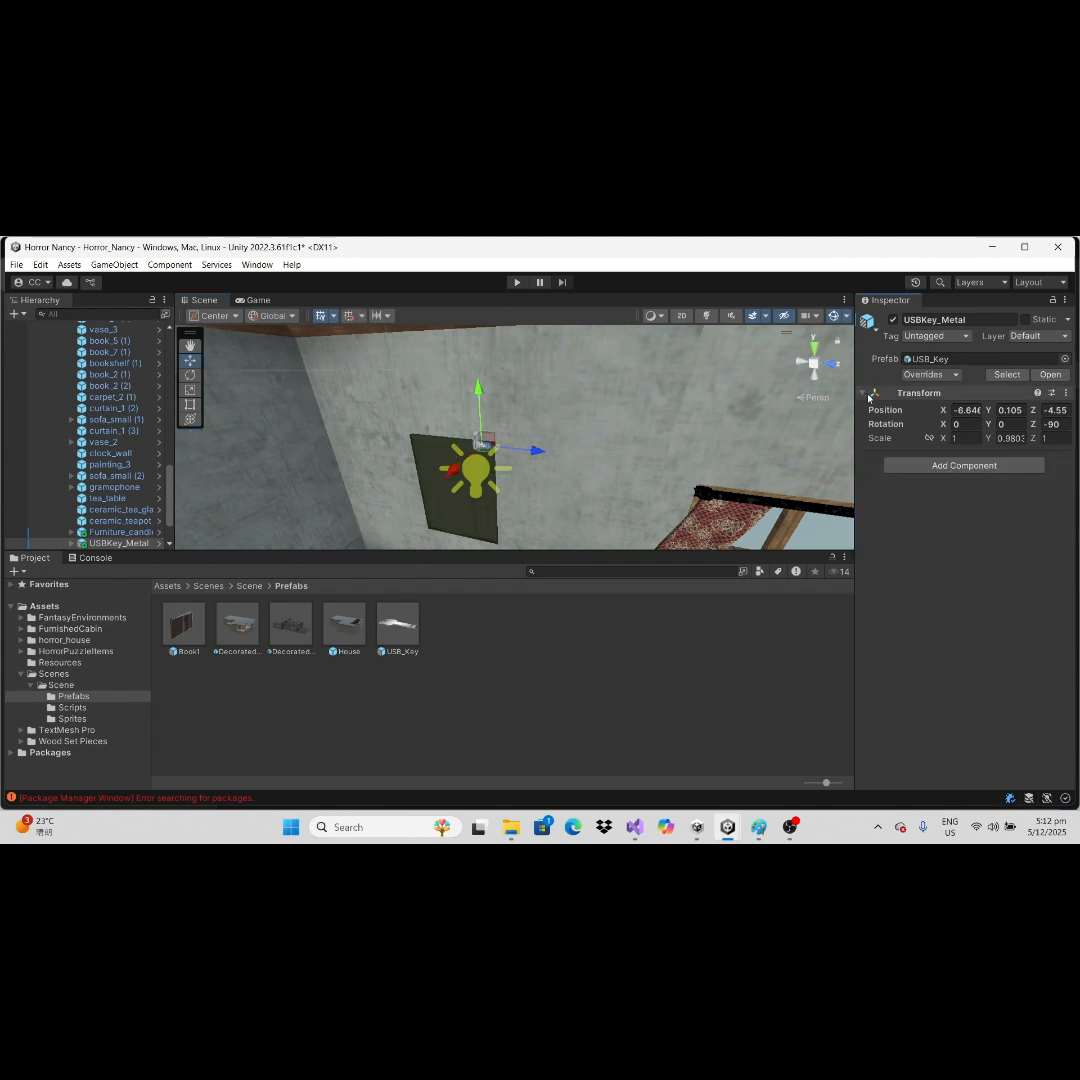
Give USBKey_Metal the Interactable layer, a Box Collider and a new USB_Key script
click(113, 511)
text(USB_K)
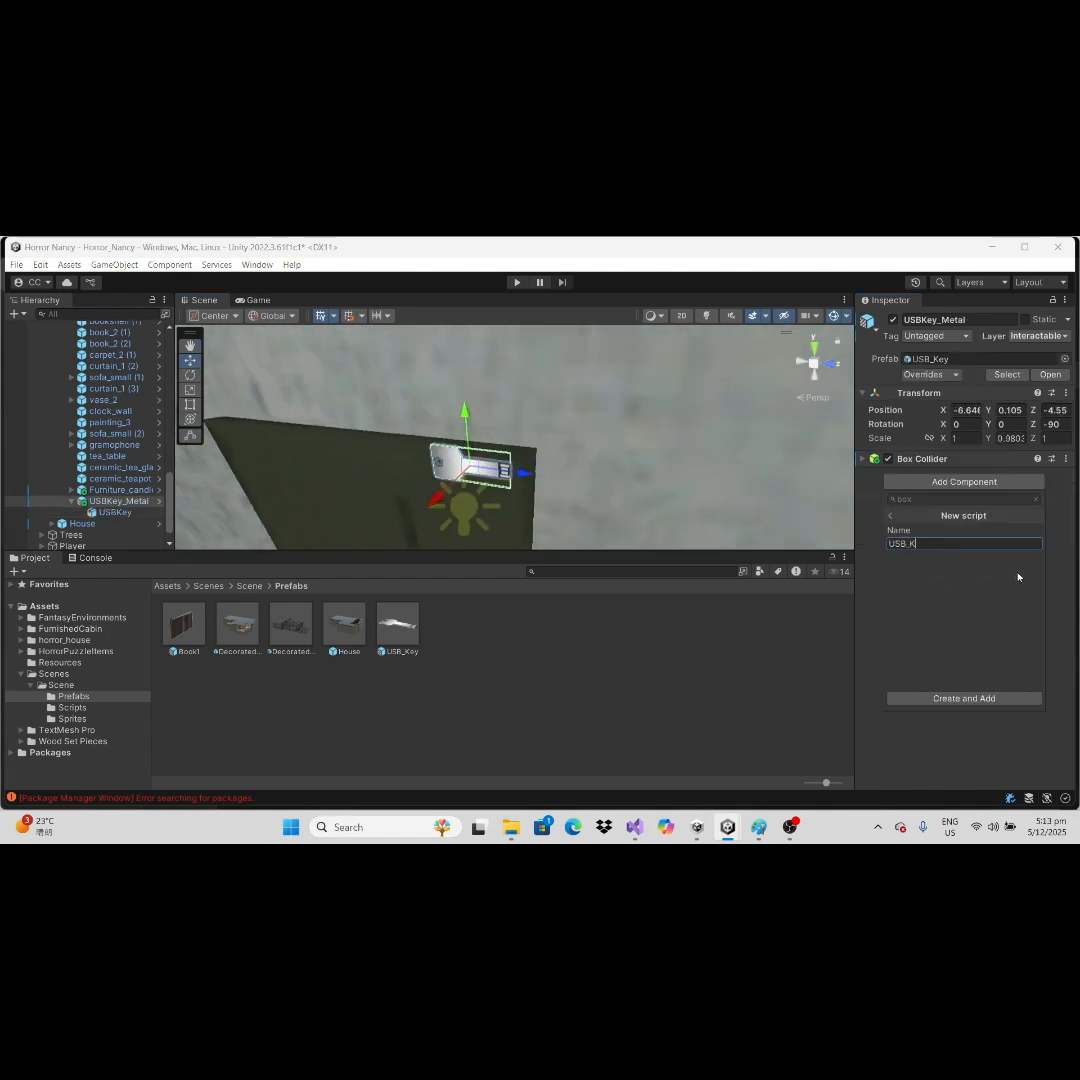
key(Backspace)
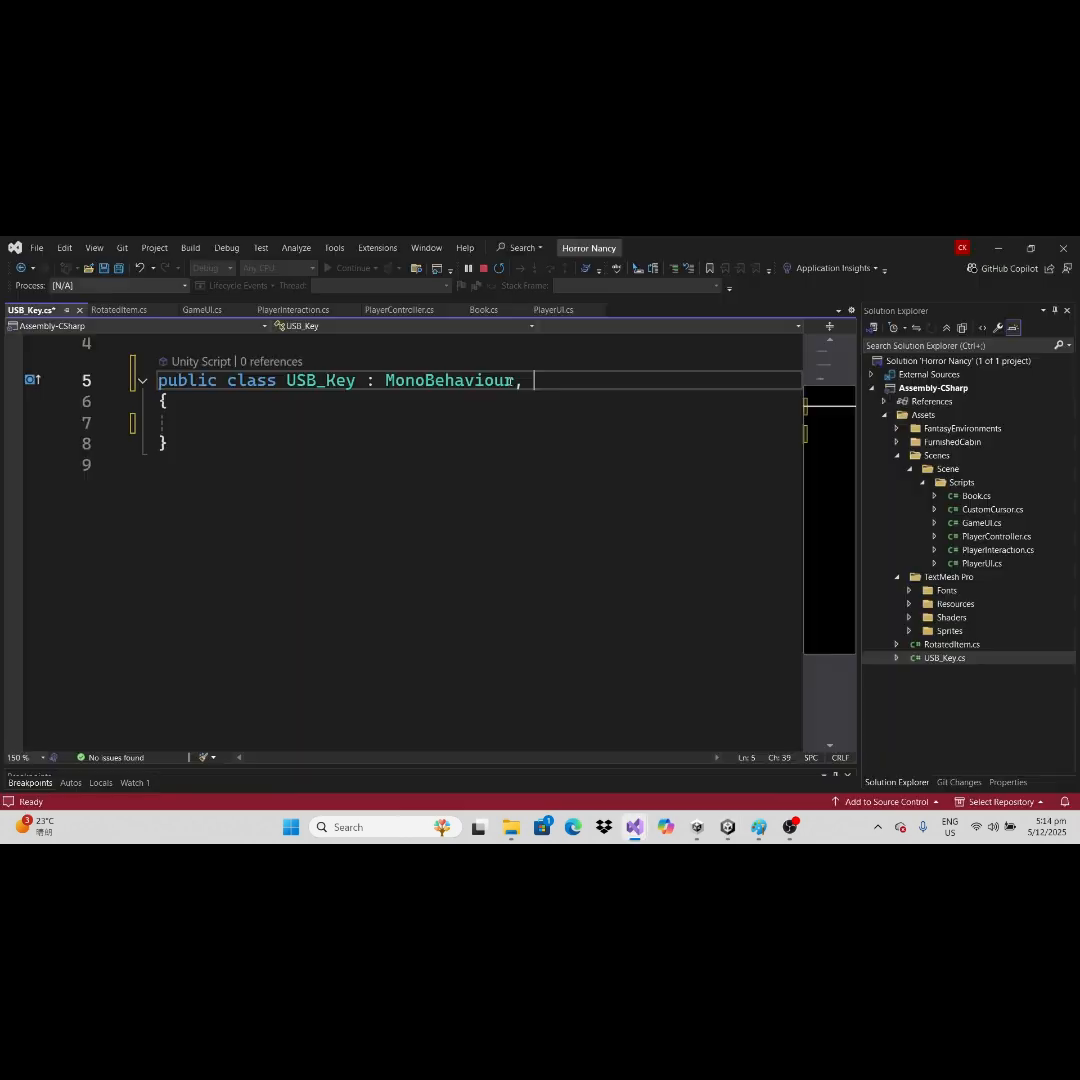
Make USB_Key implement IInteractable, returning itemInfro "USB_Key", then open RotatedItem's script
text(IInteractable)
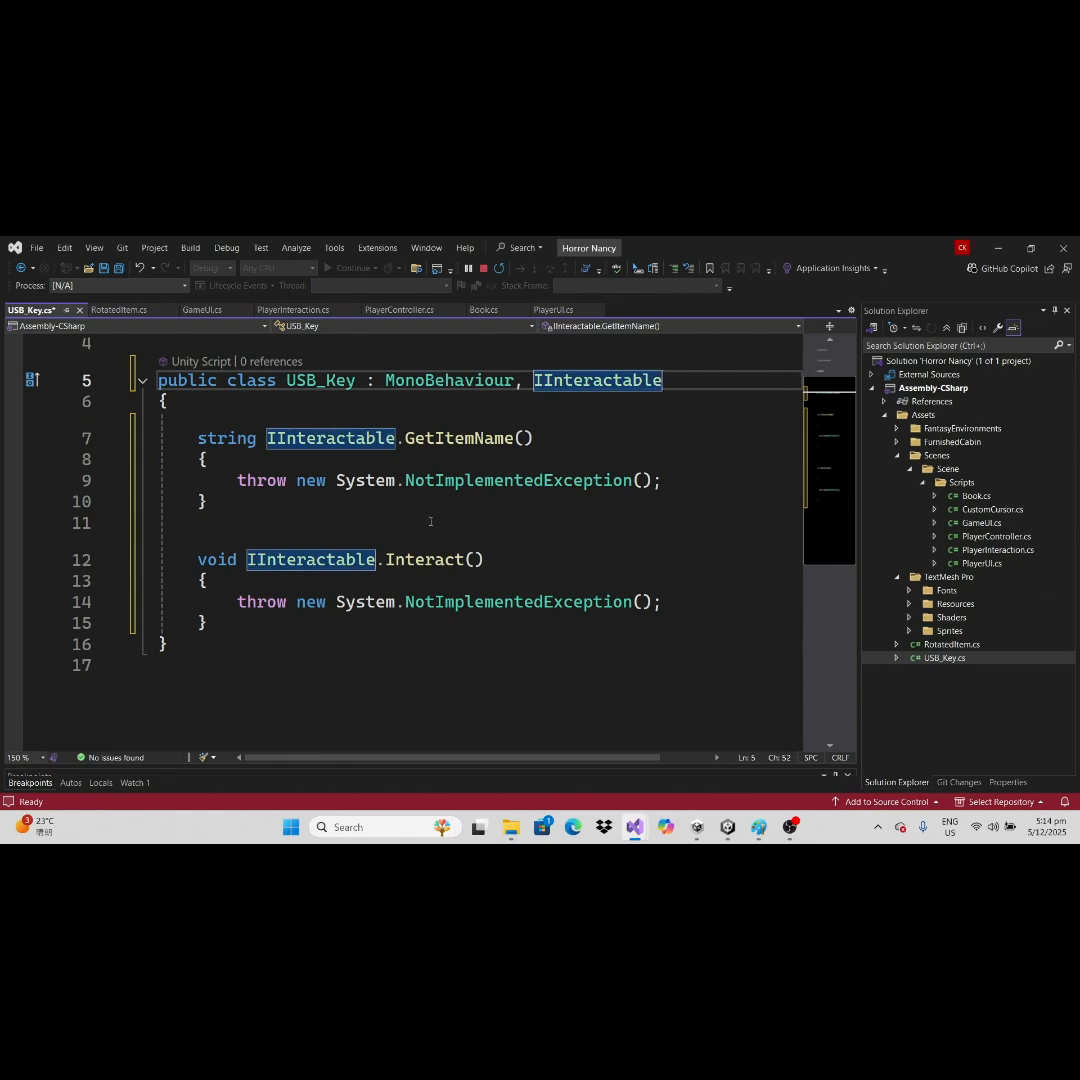
text(private)
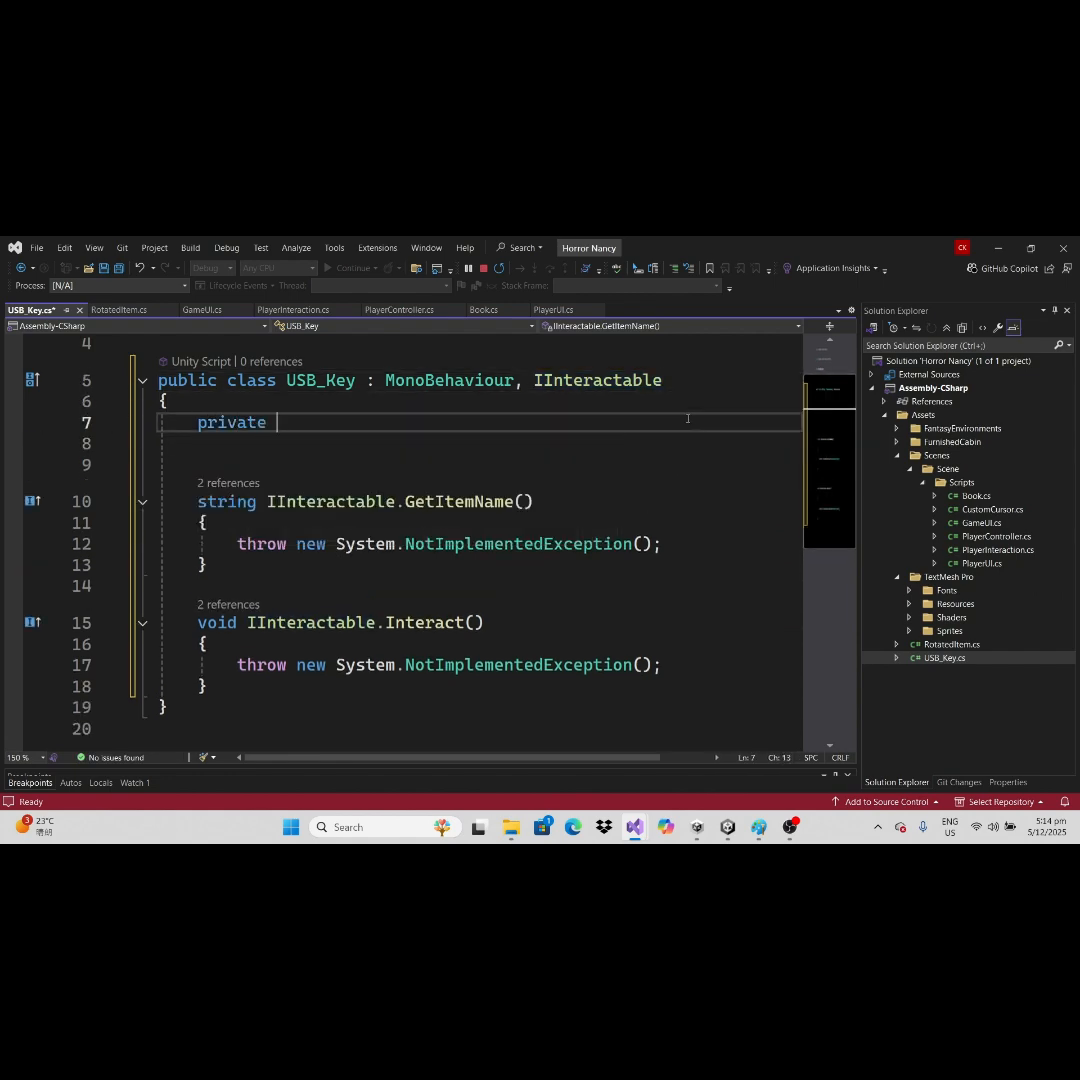
text(public string)
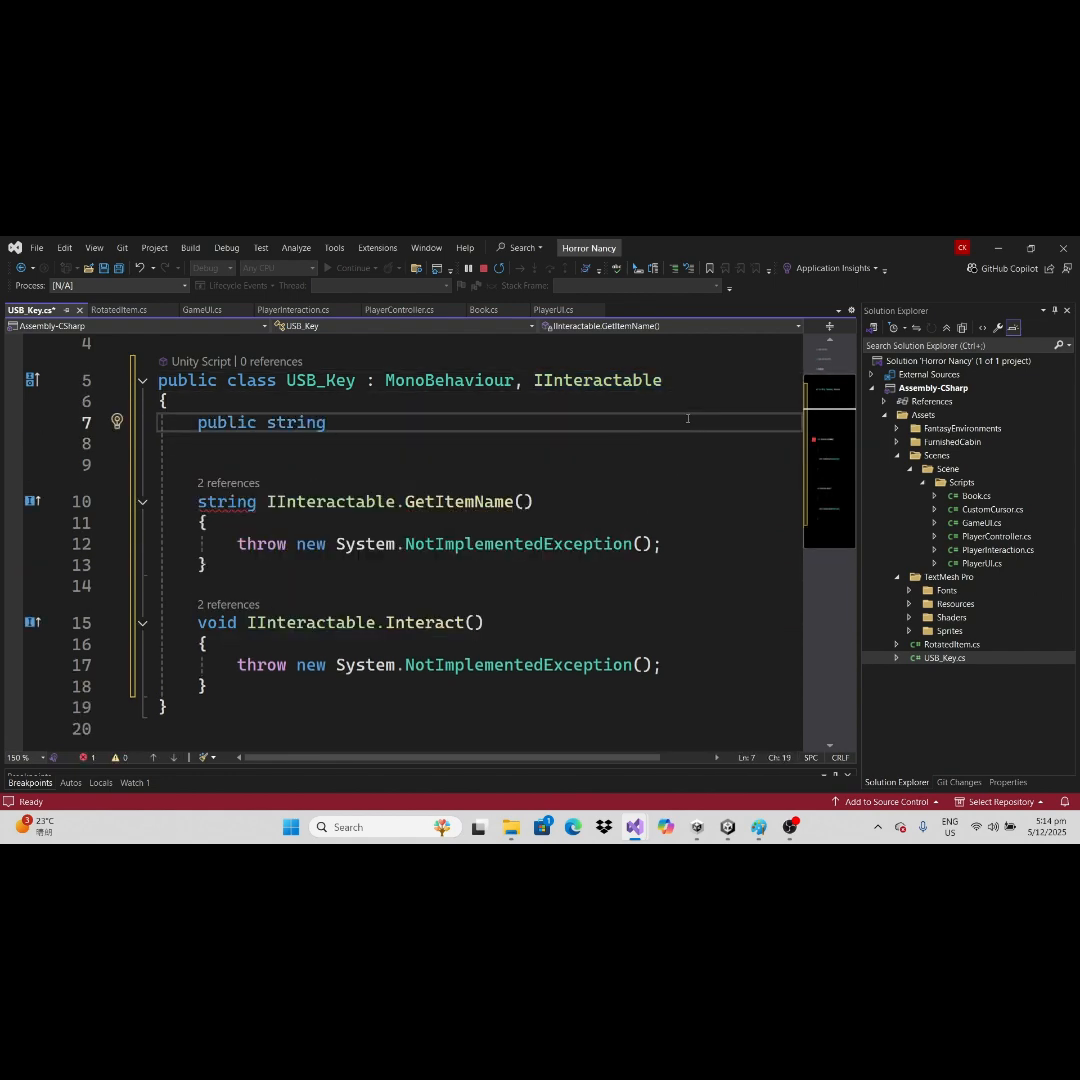
text(itemInfro="US")
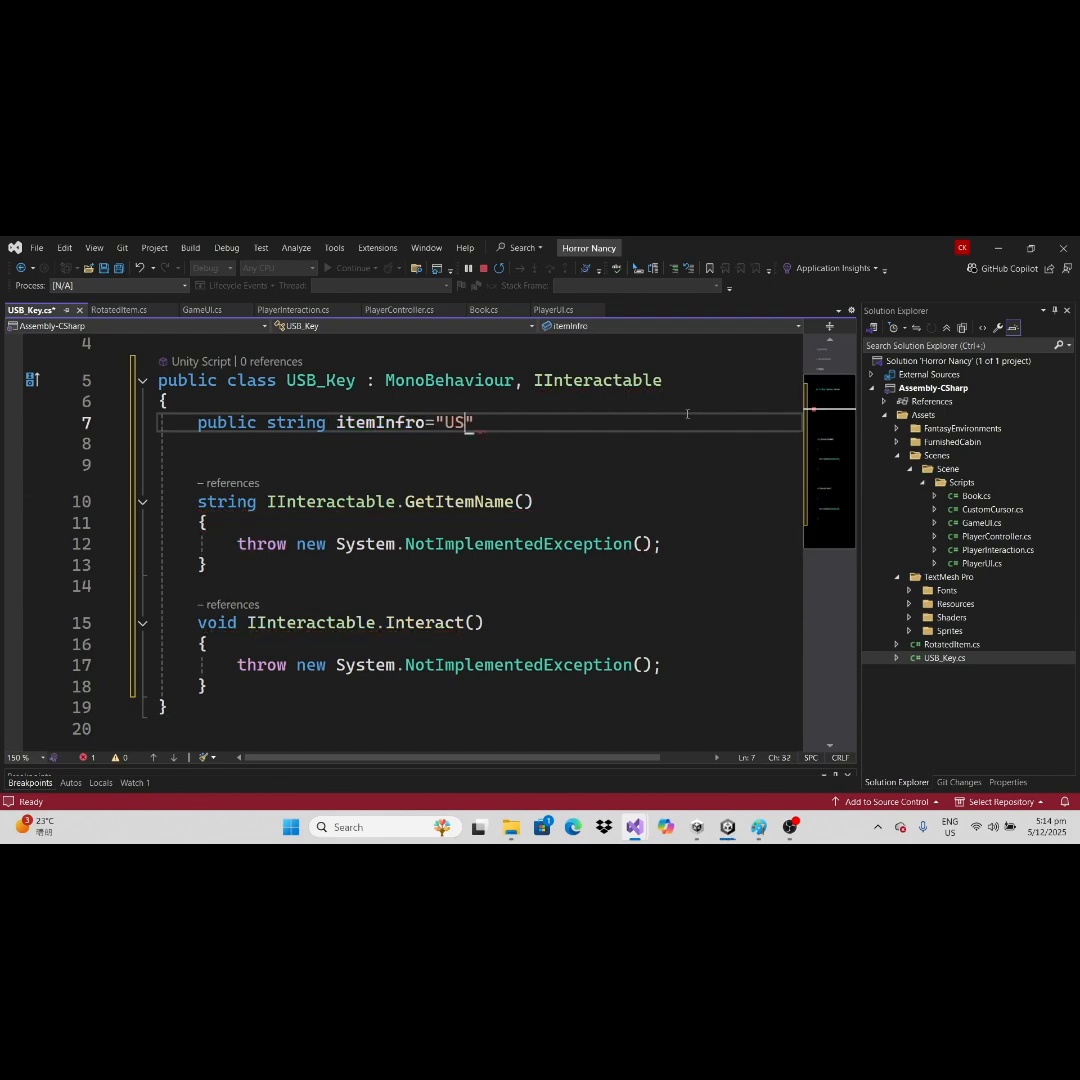
text(B_Key";)
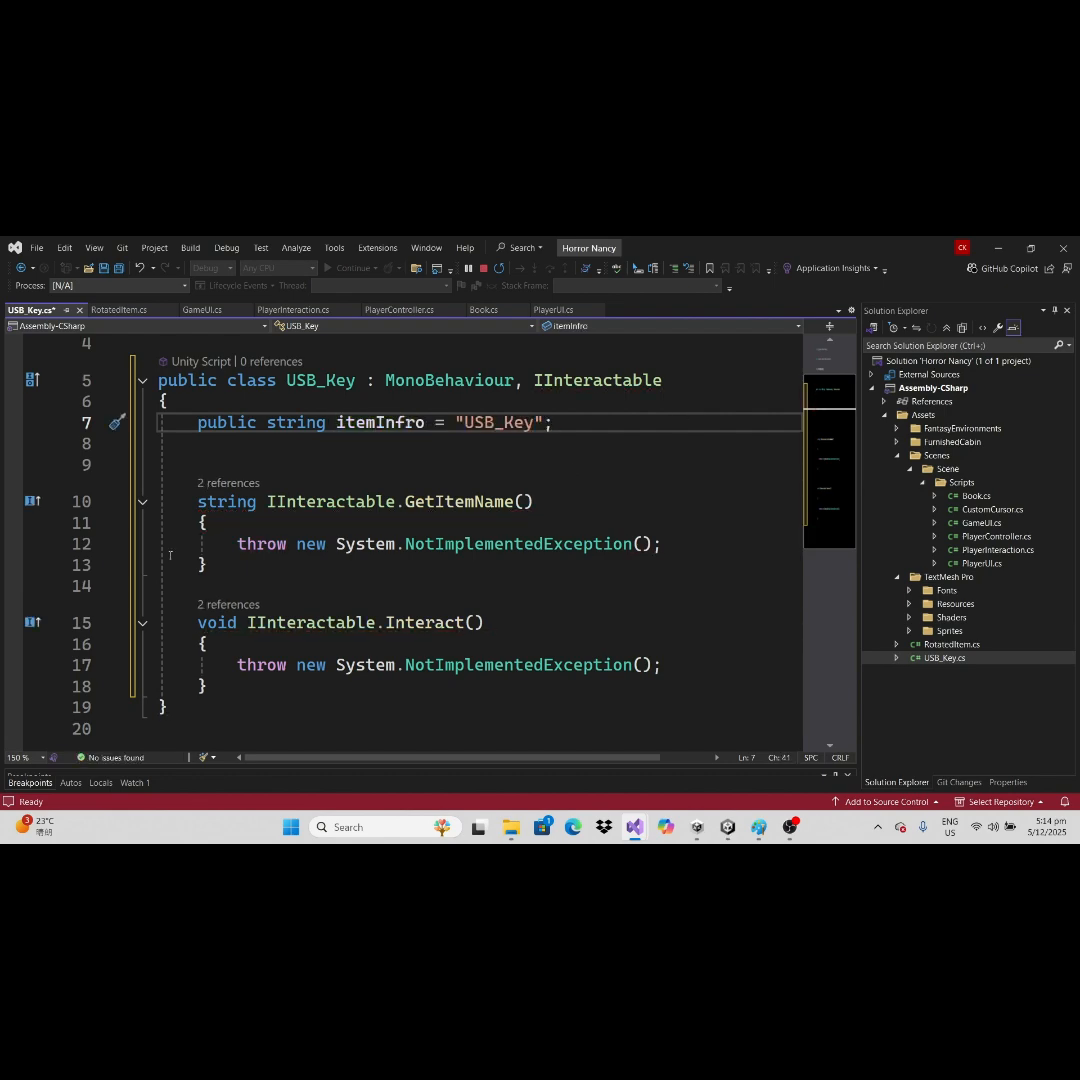
text(return itemInfro;)
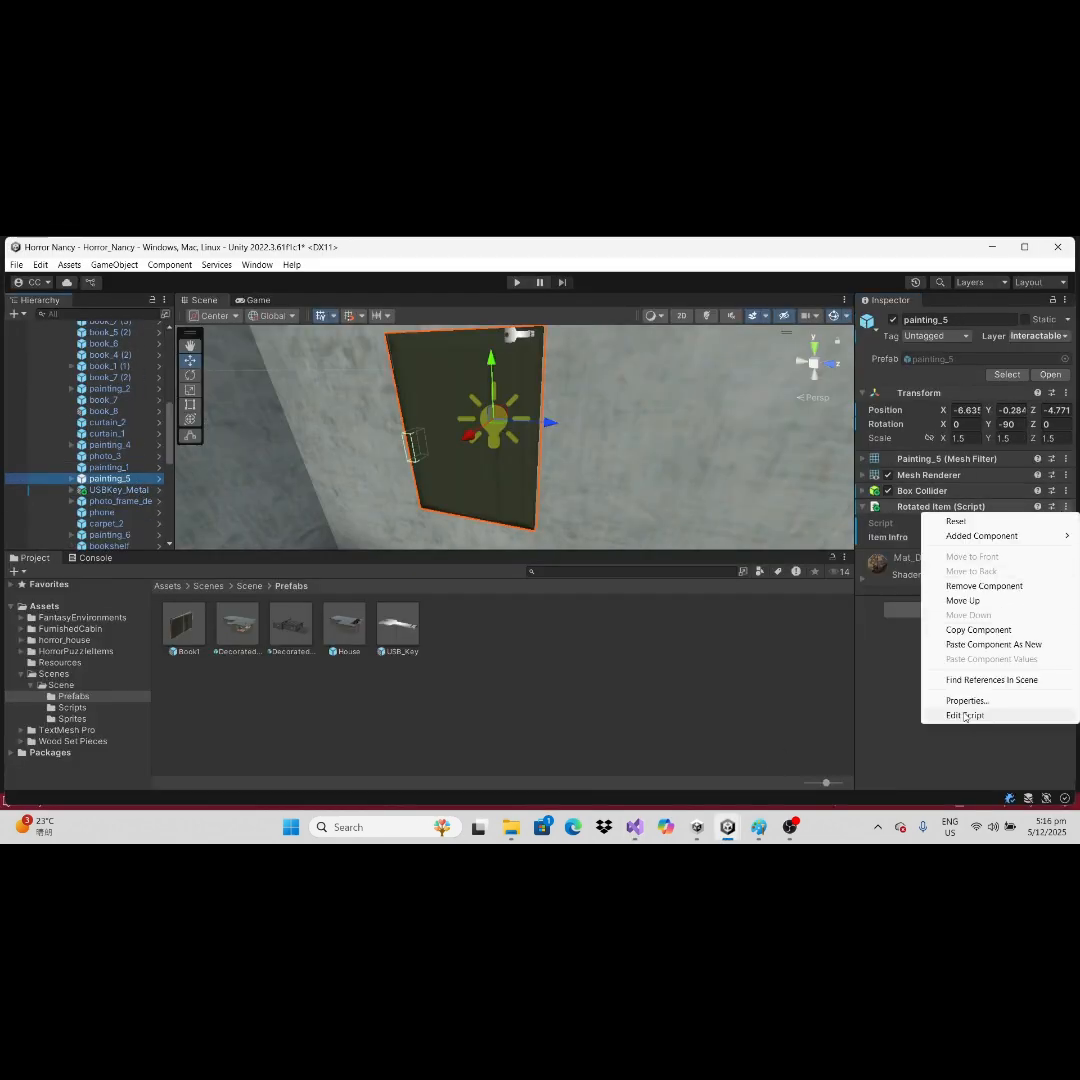
click(965, 715)
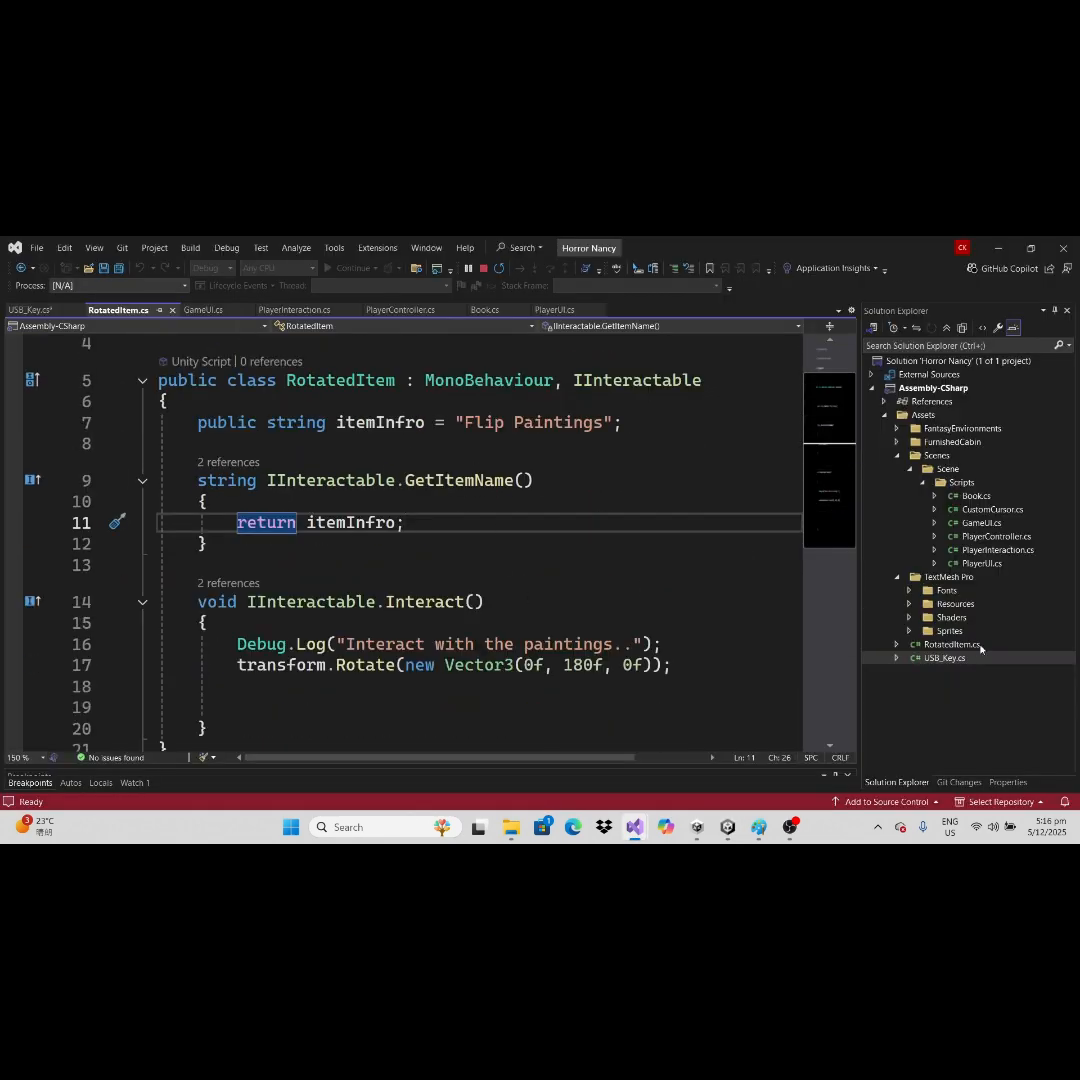
Add a flip bool to RotatedItem and a flip block that finds the key and calls SetActive
text(private bool flip)
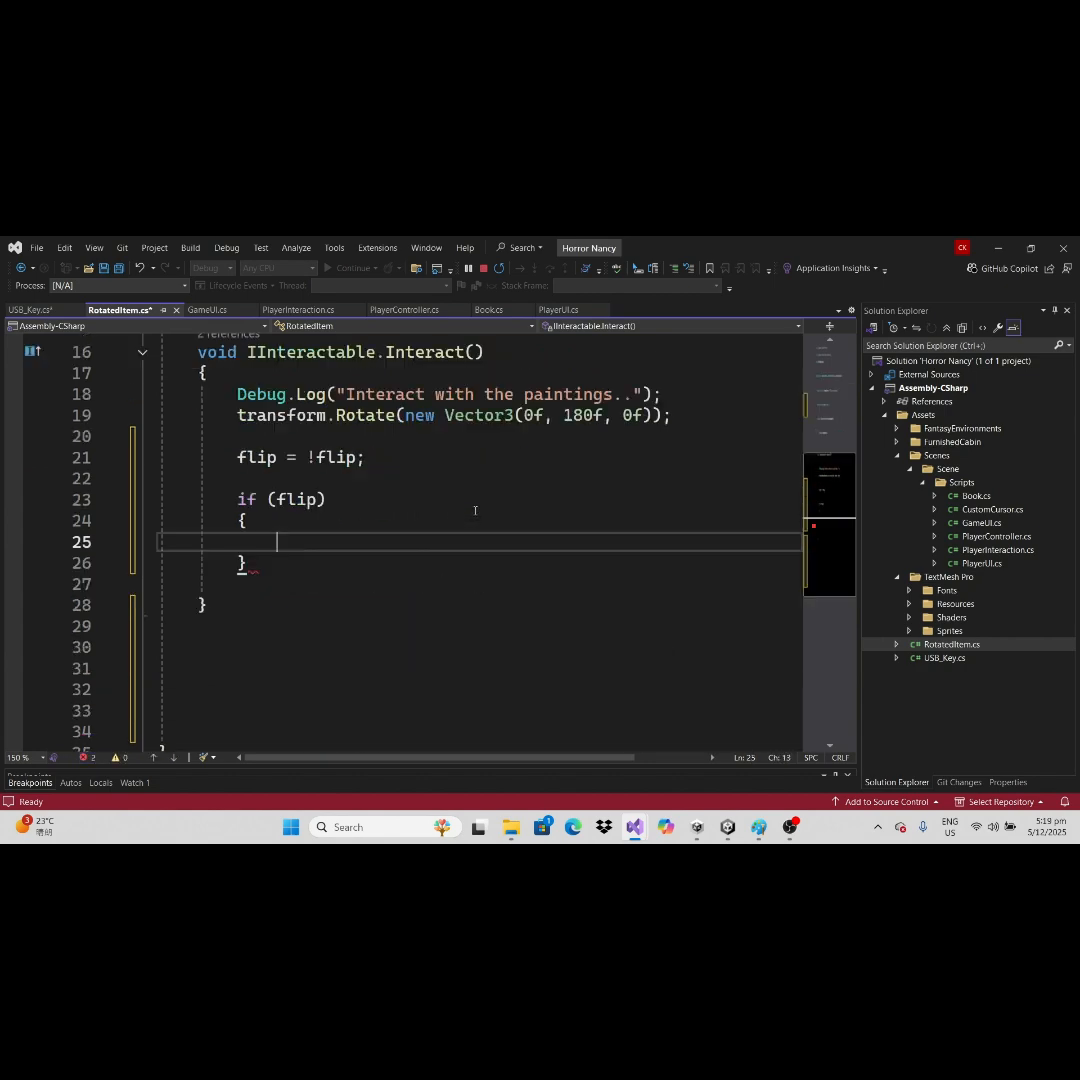
text(// show the key)
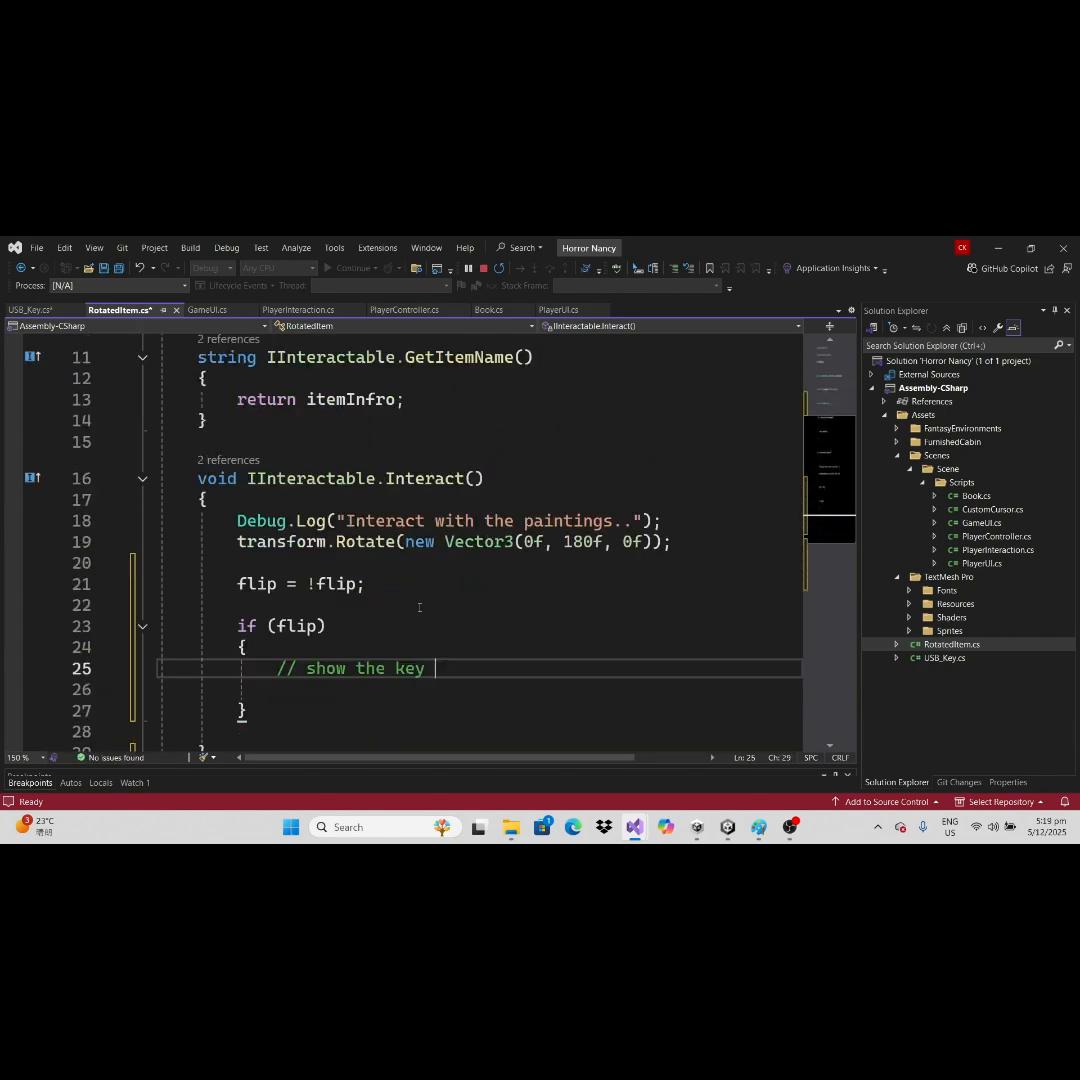
text(GameObject)
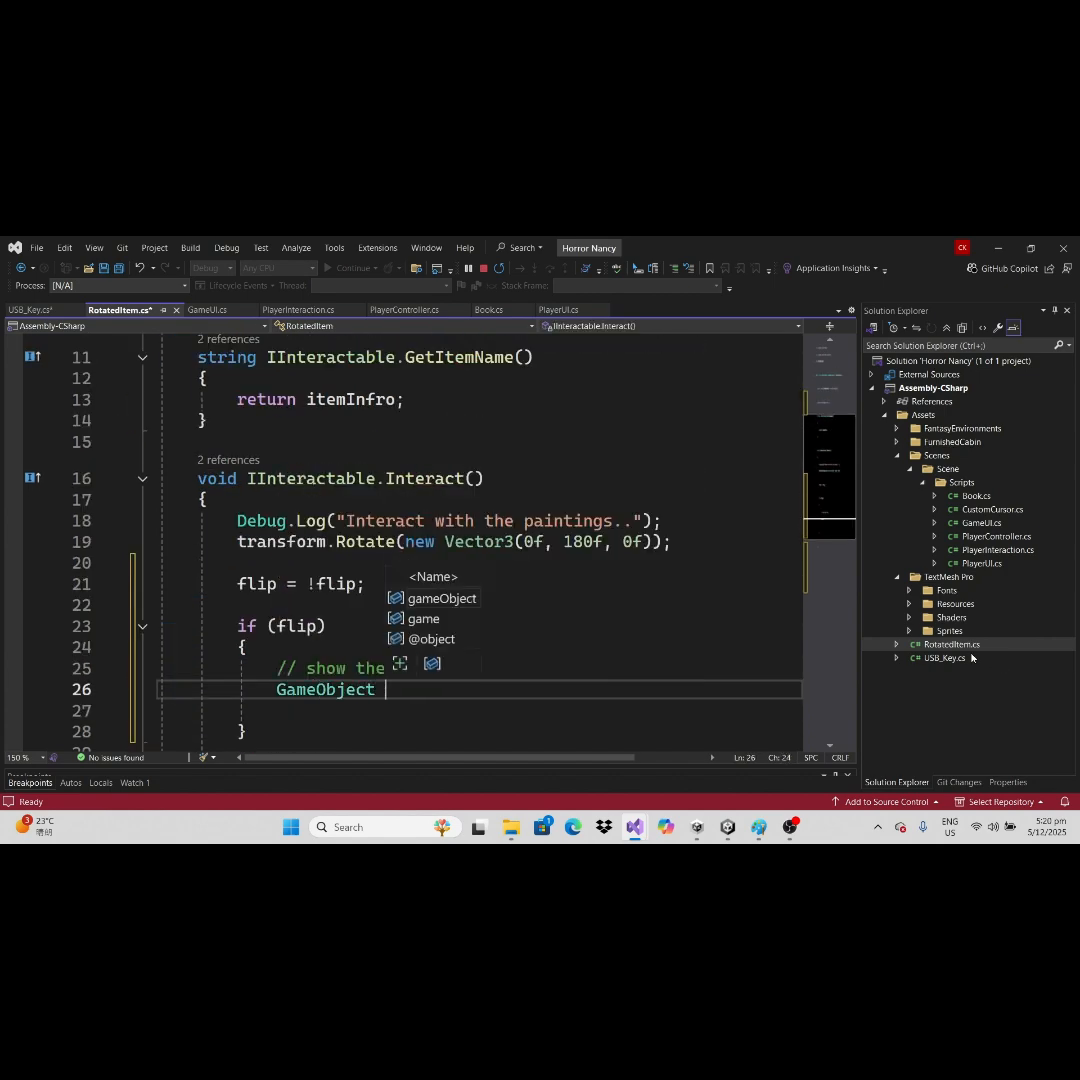
text(key= FindObjectOfType<USB_Key>();)
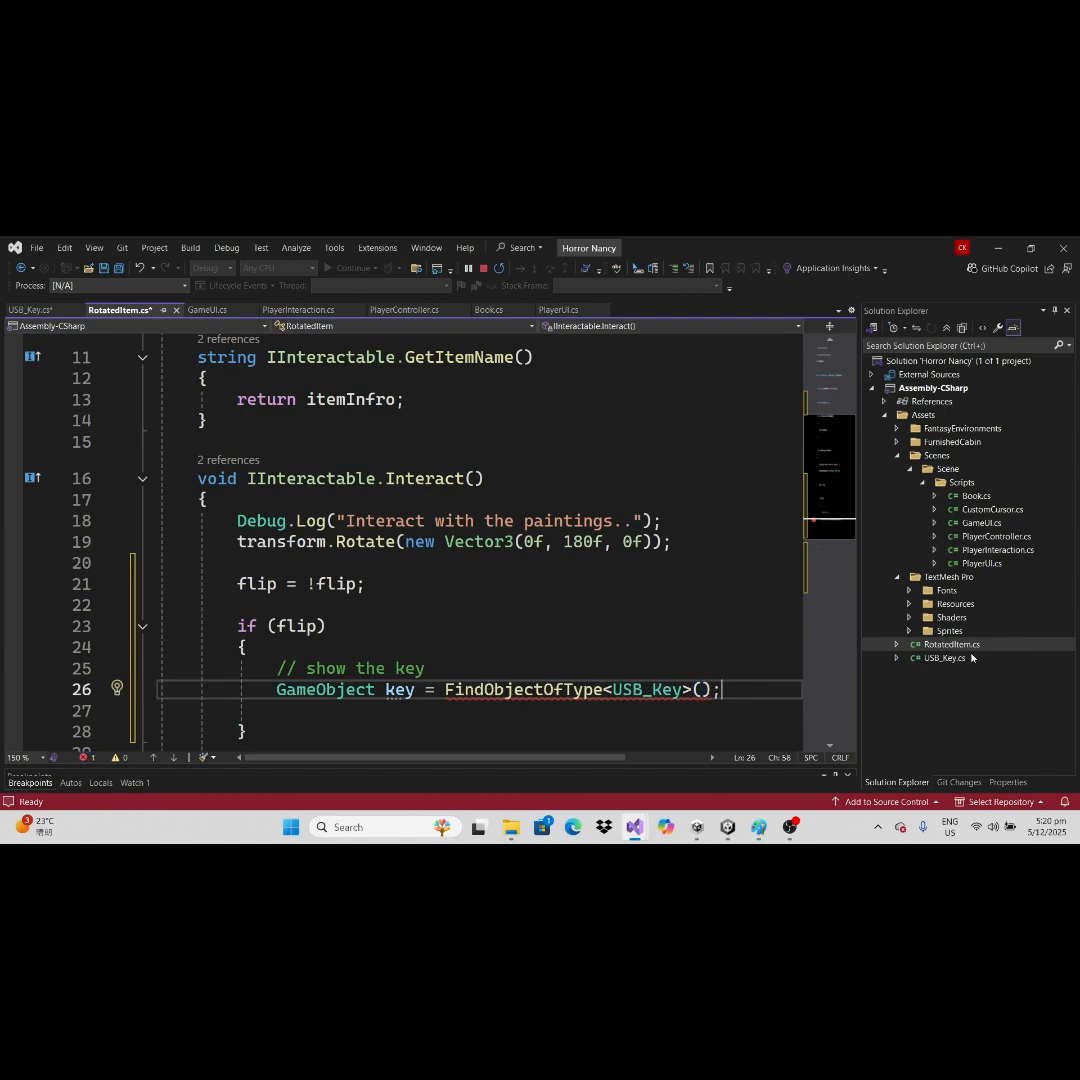
double_click(325, 690)
text(USB_Key)
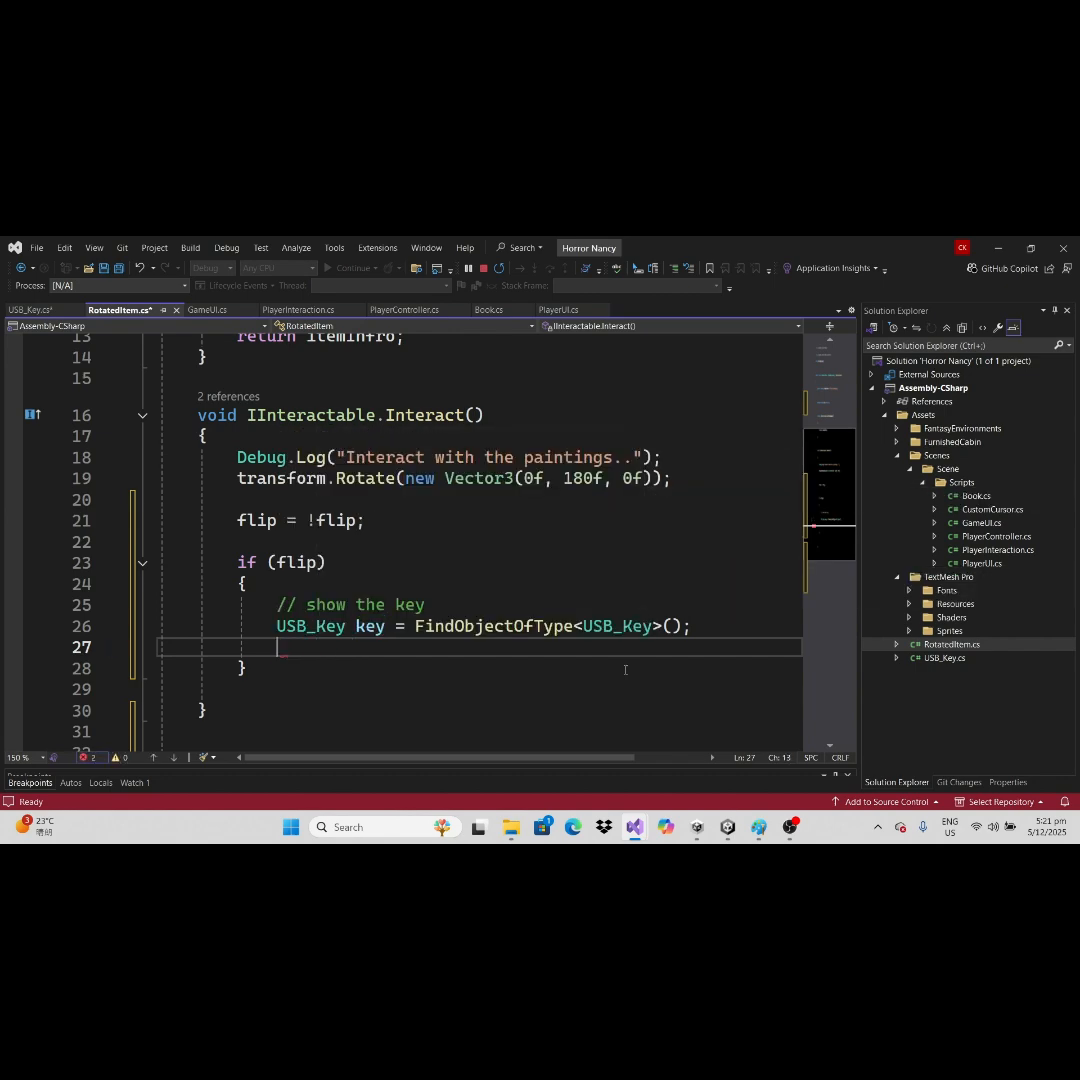
text(key.gameObject.SetActive(f)
text([SerializeField] GameObject)
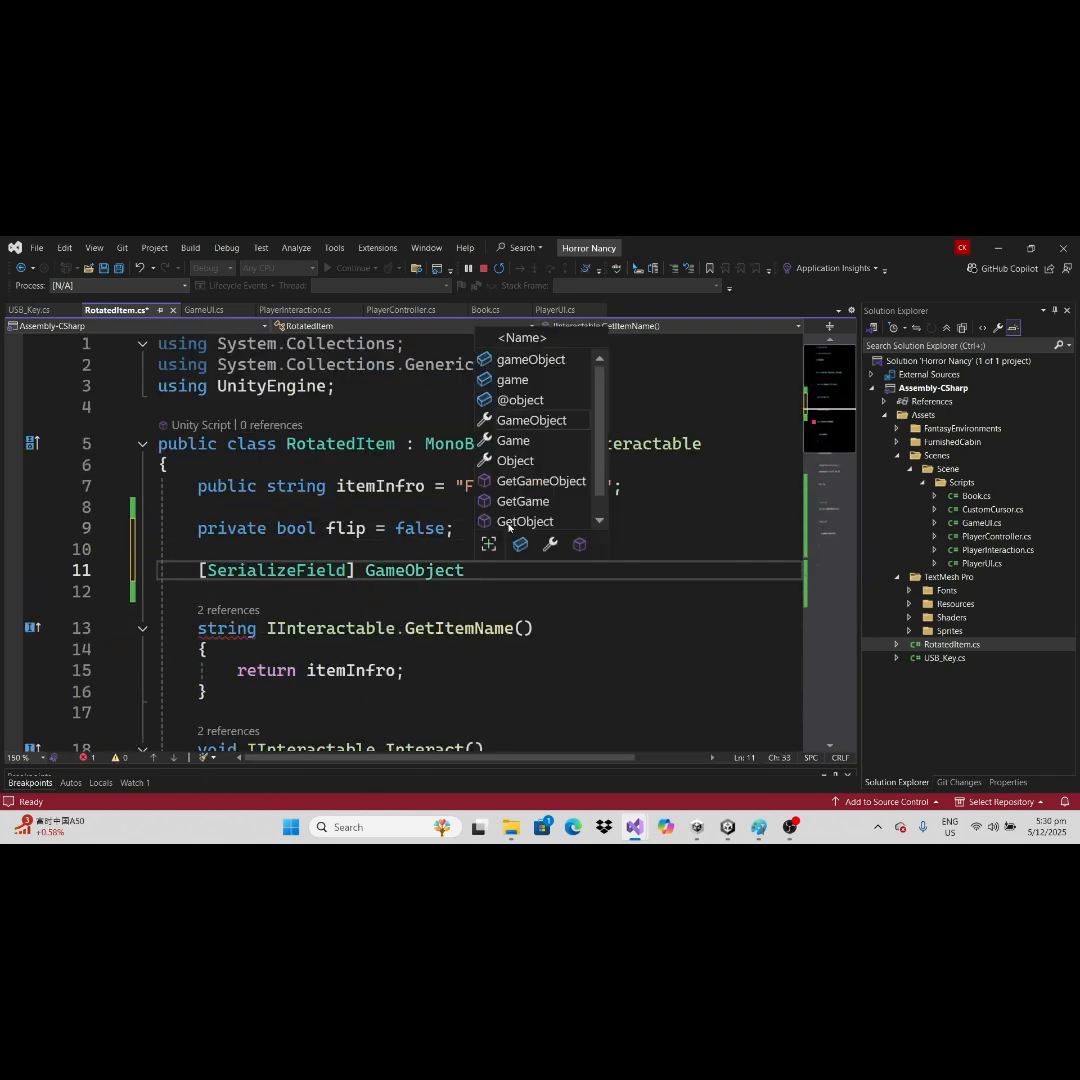
text(us)
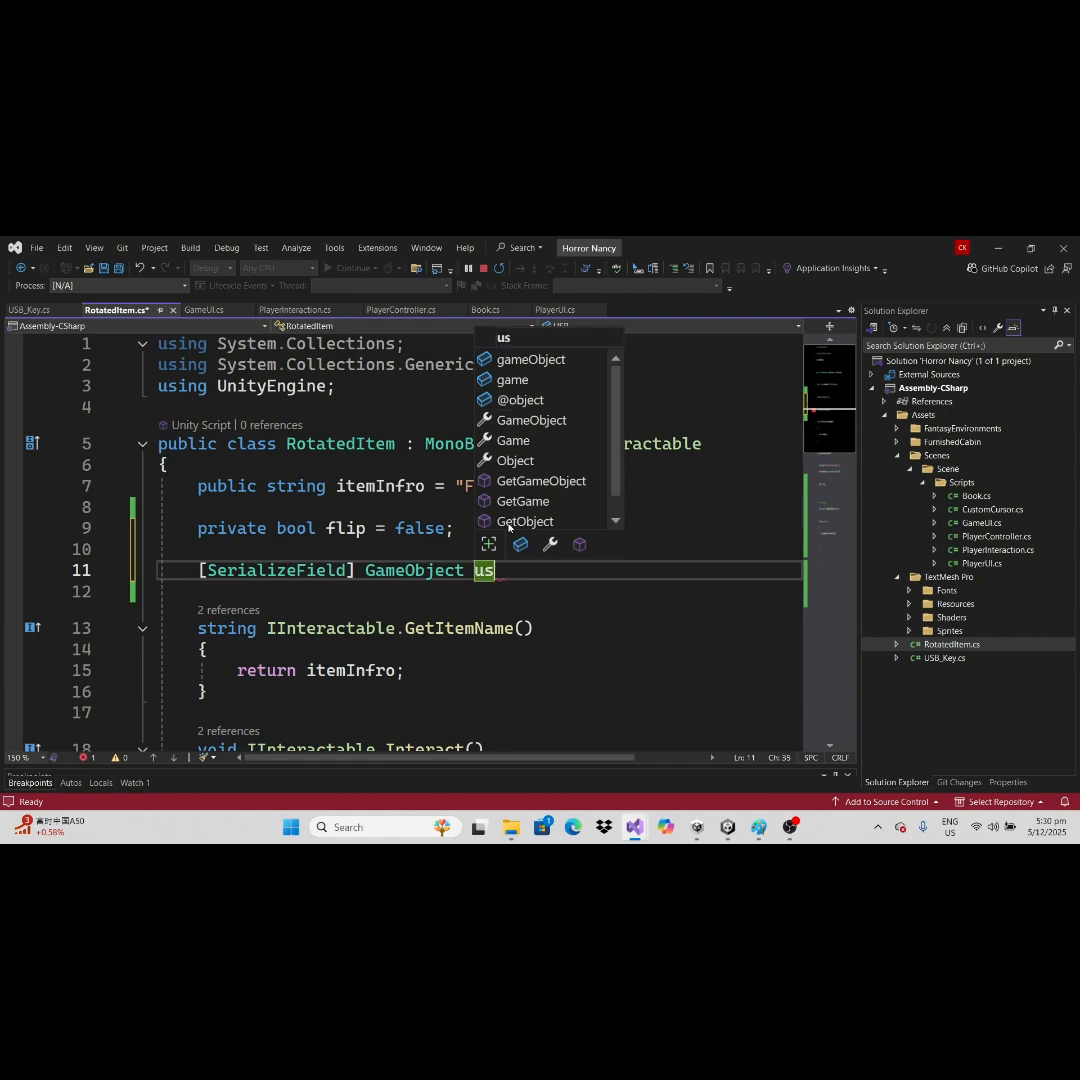
click(30, 309)
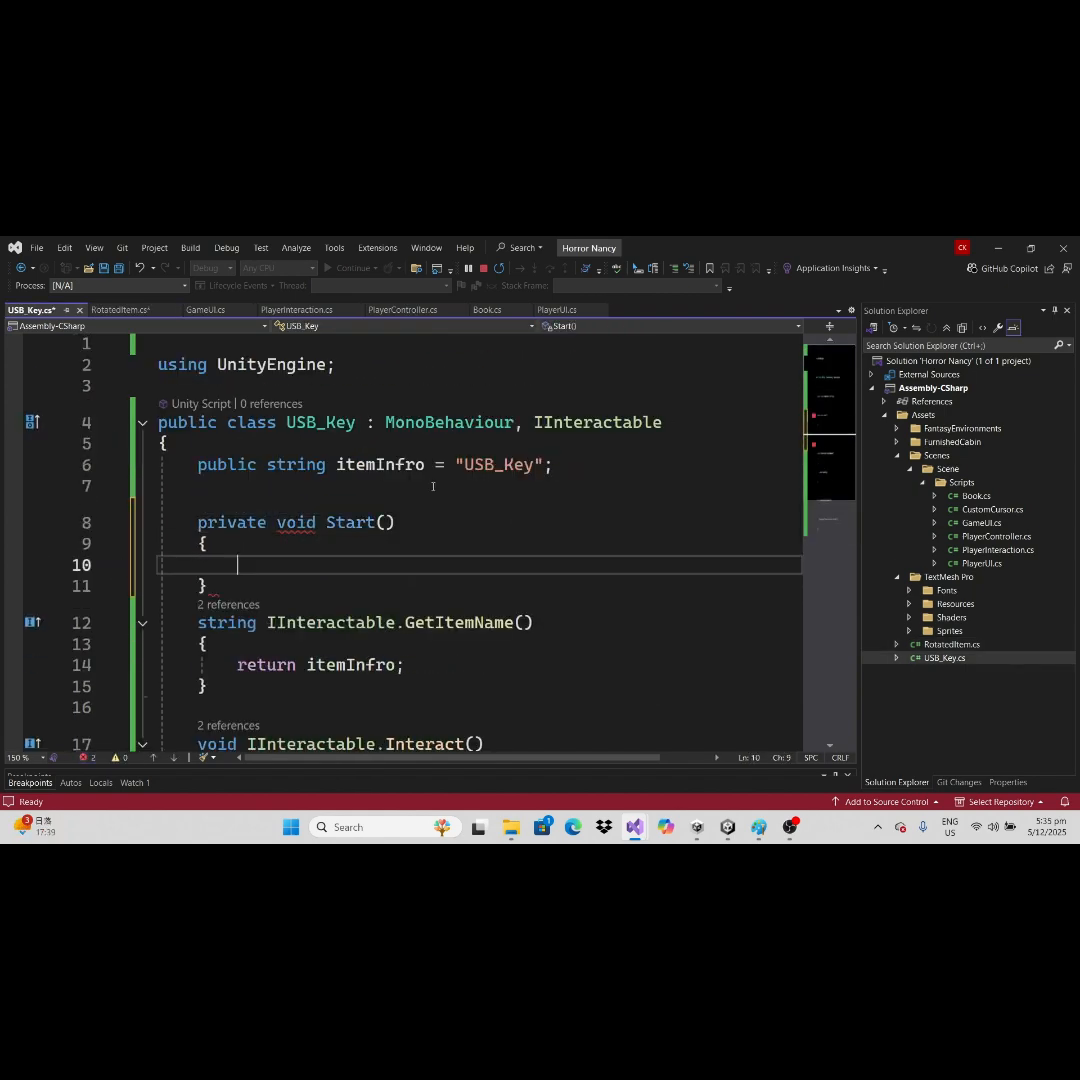
Add a SetActive call on the key's gameObject inside the Start method
key(enter)
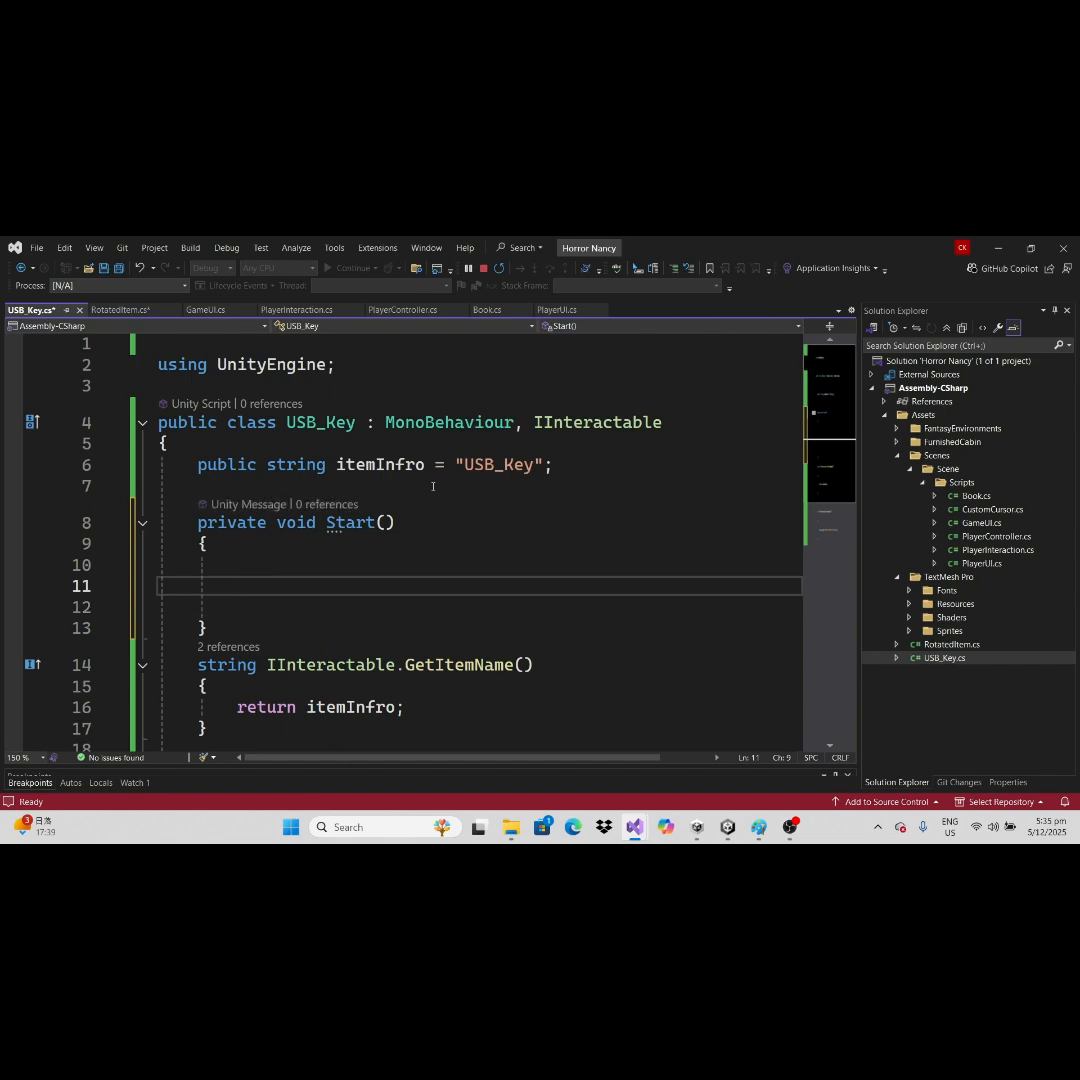
text(this.SetA)
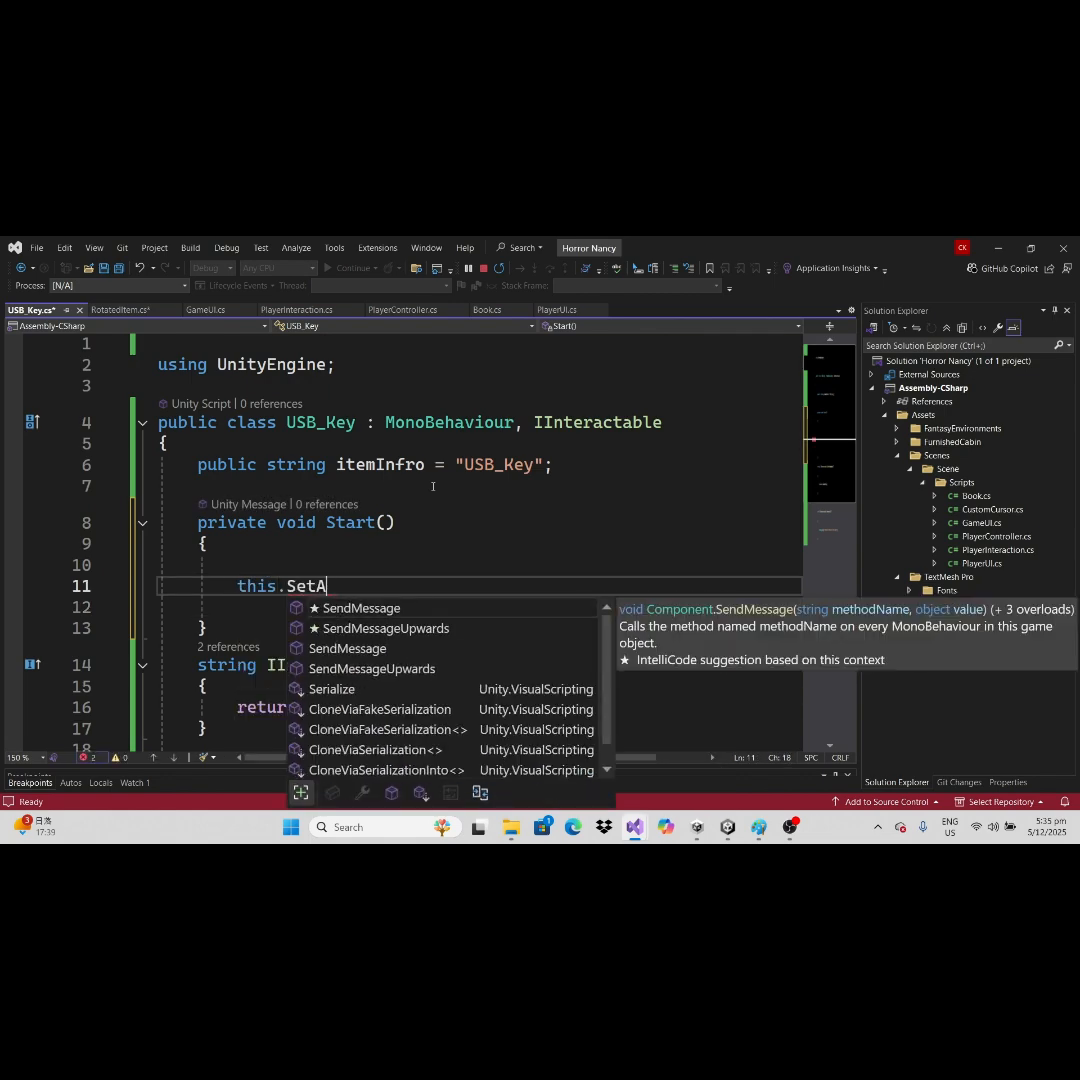
text(gameOb)
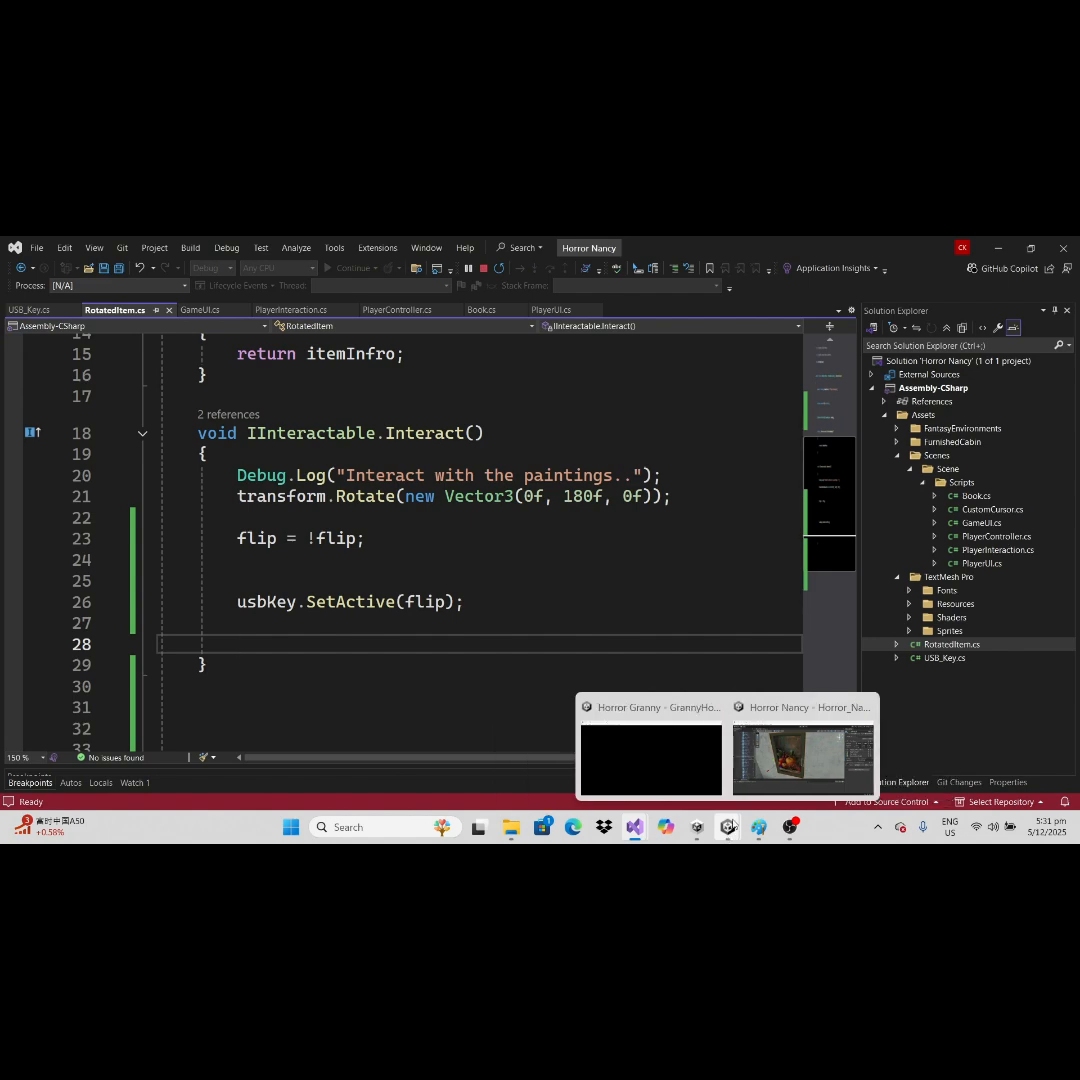
Link USBKey_Metal to painting_5's Usb Key field and test flipping in Play mode
click(803, 758)
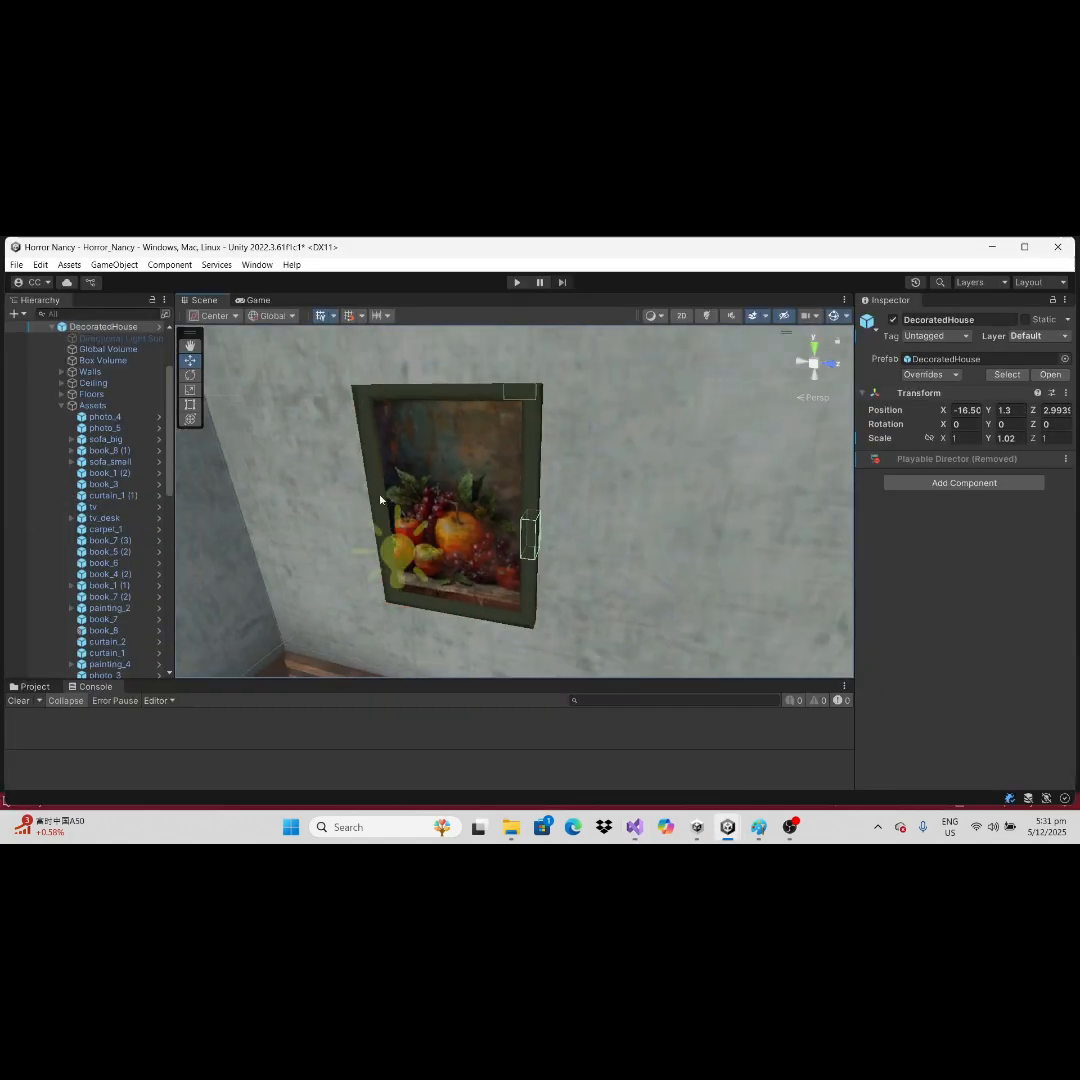
scroll(down, 3)
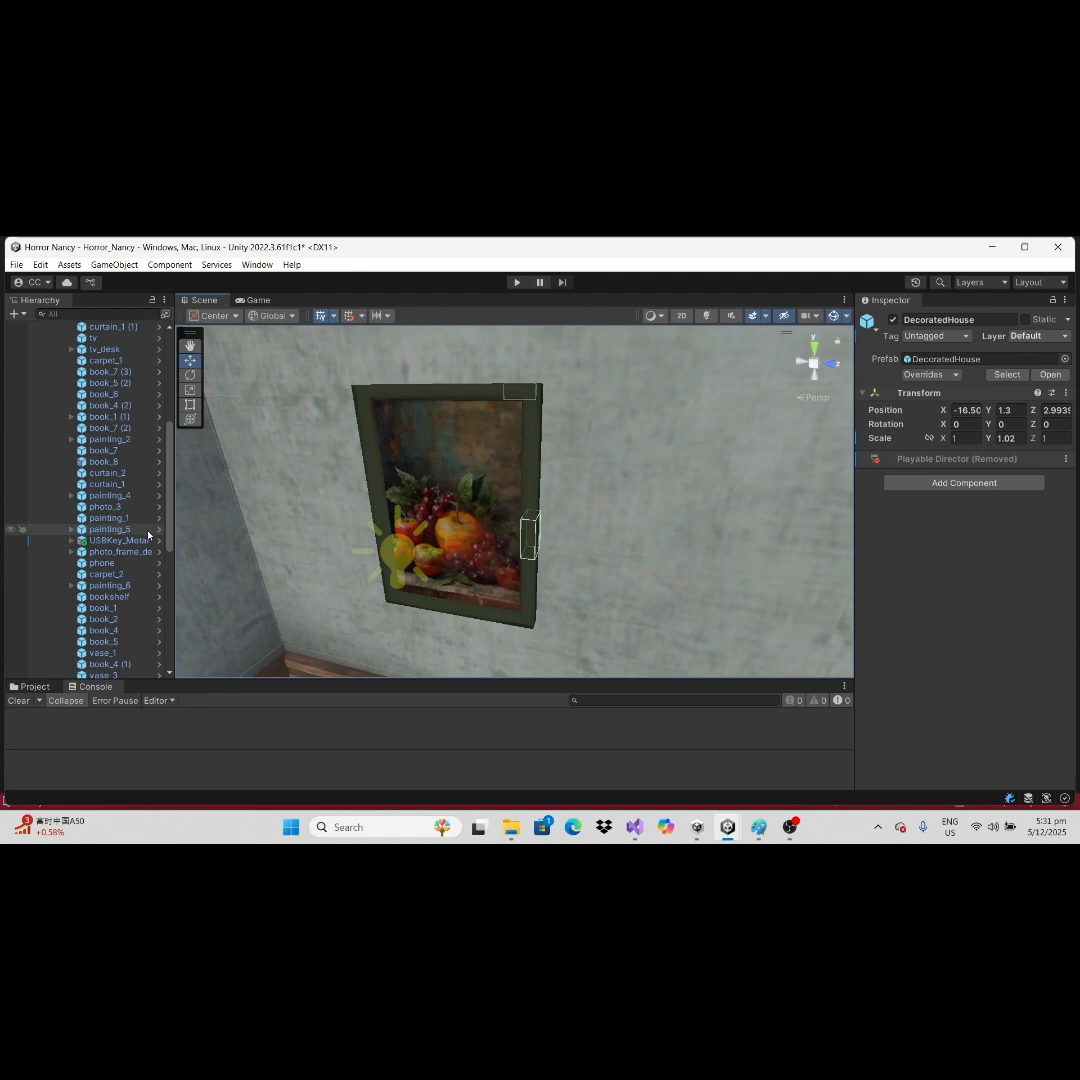
click(107, 529)
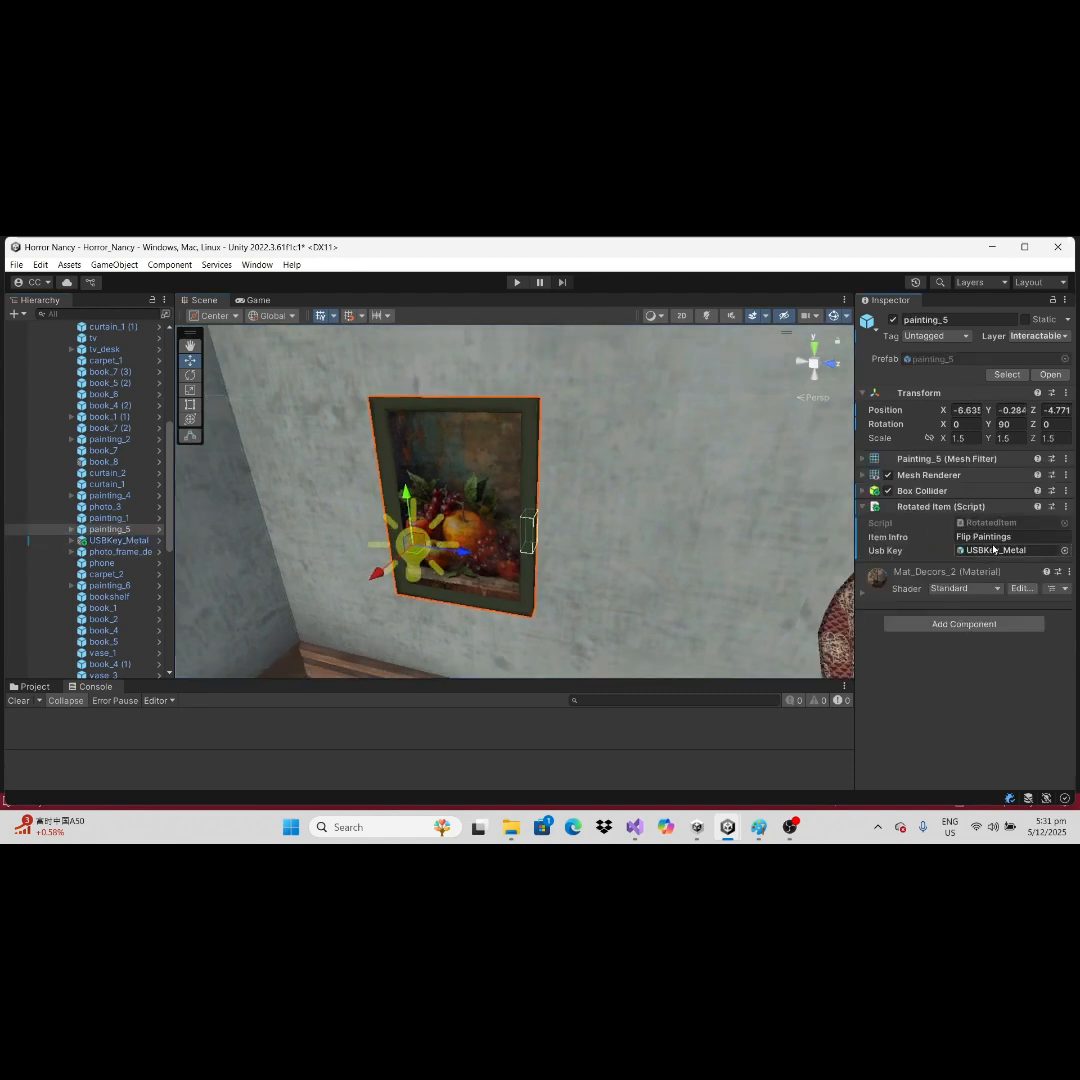
click(517, 282)
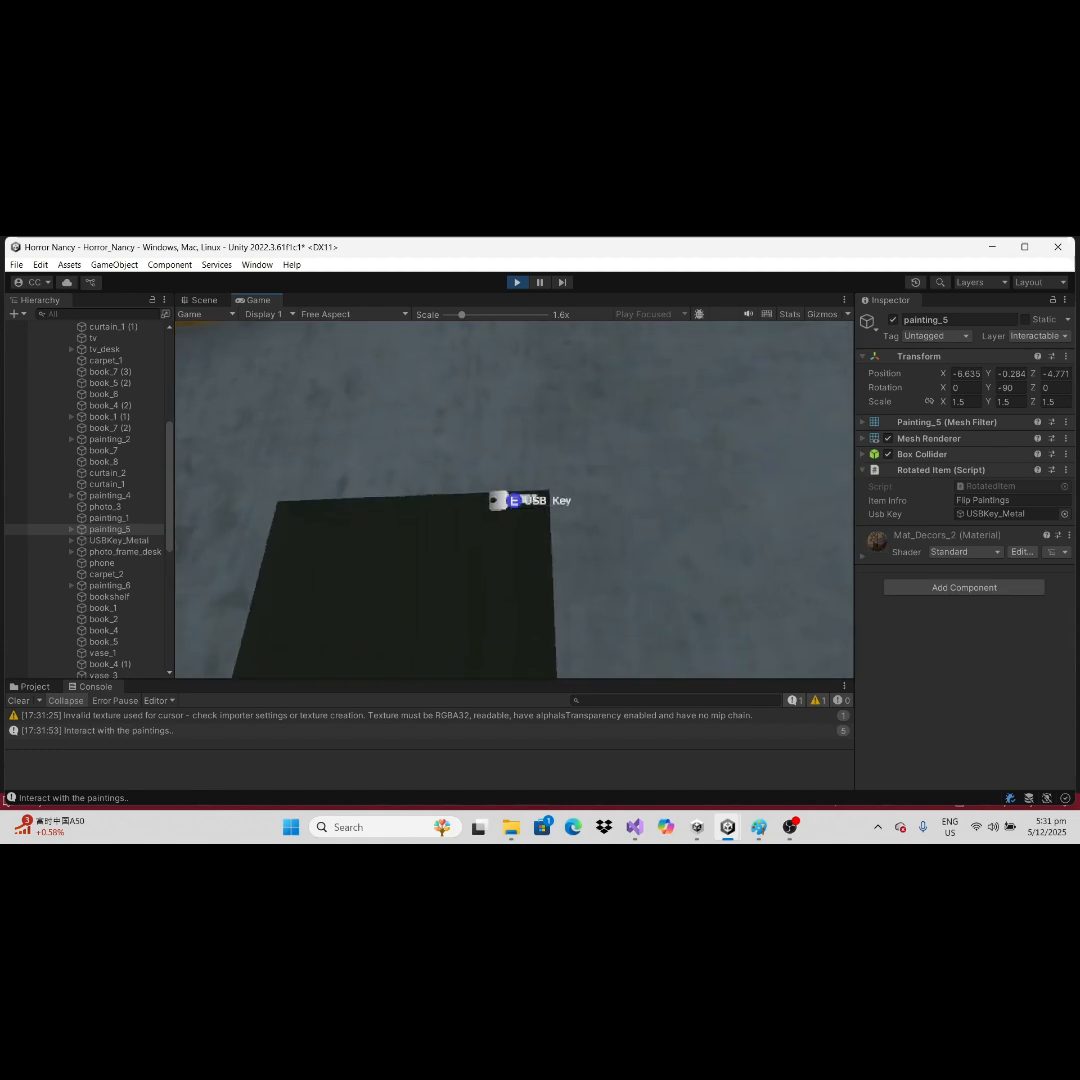